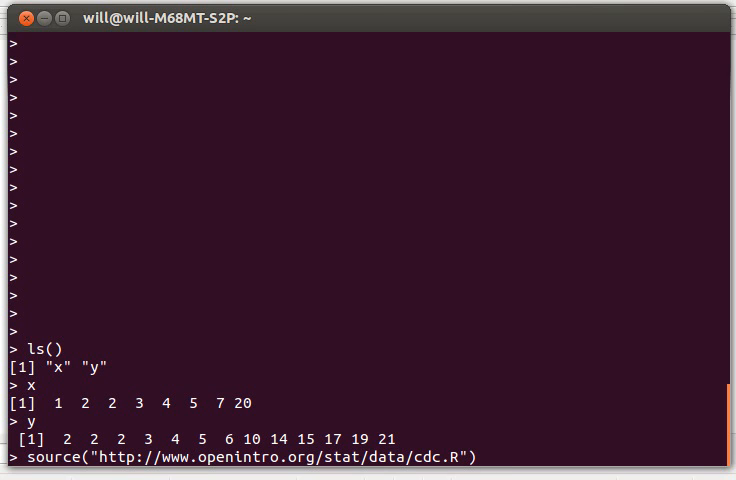
# Run the source(cdc.R) command to load the cdc data set.
pyautogui.click(478, 457)
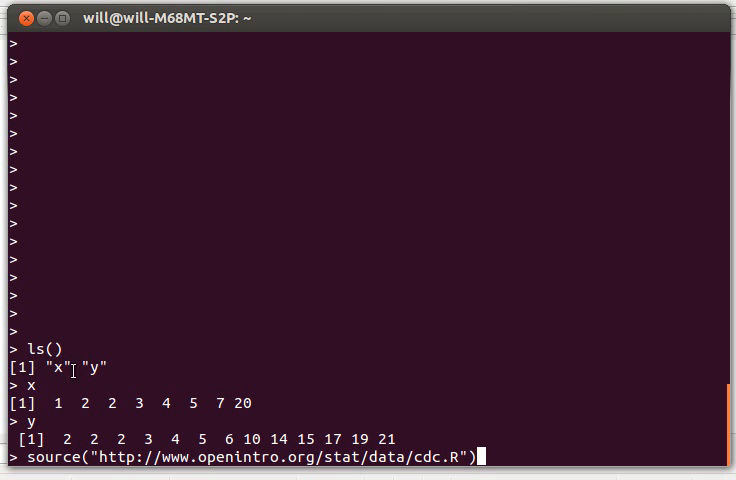
pyautogui.moveTo(255, 405)
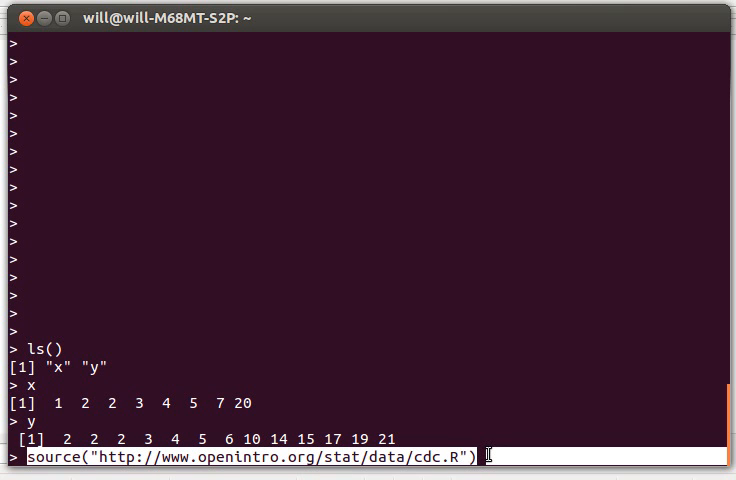
pyautogui.moveTo(531, 235)
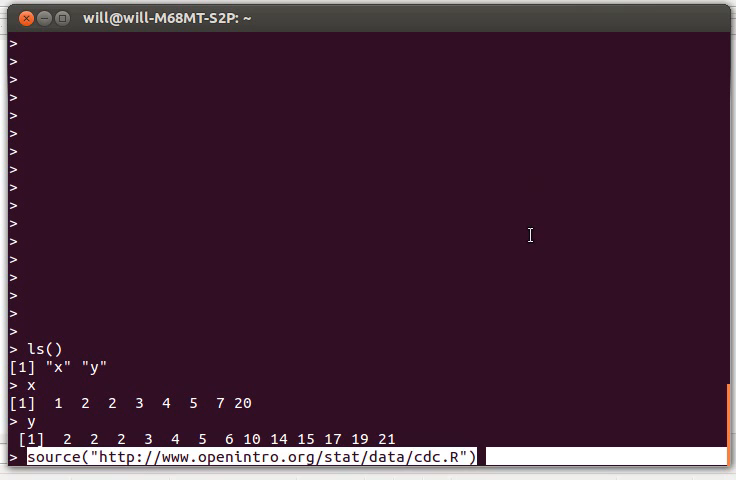
pyautogui.press('Return')
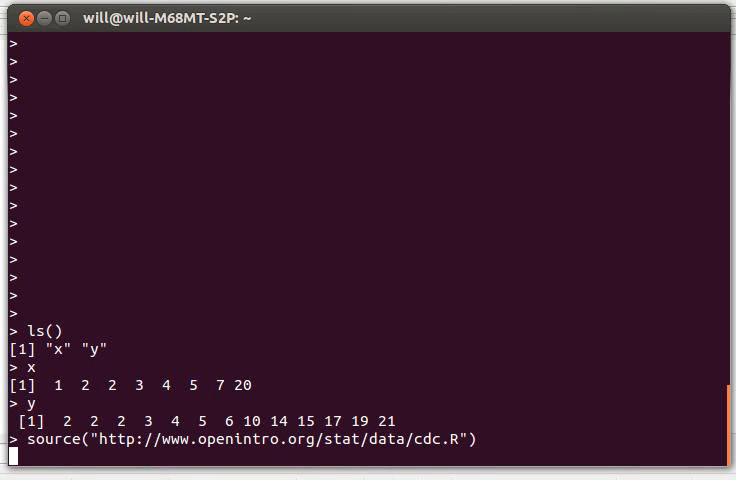
pyautogui.press('Return')
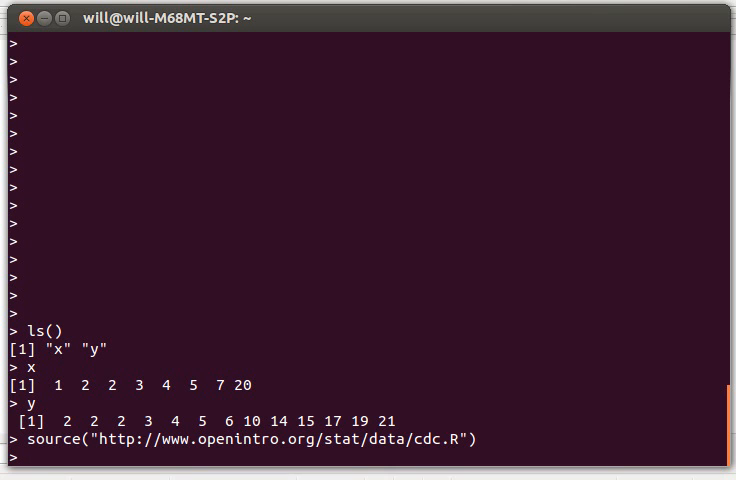
# List the workspace objects with ls(), confirming cdc, x and y are present.
pyautogui.write('ls')
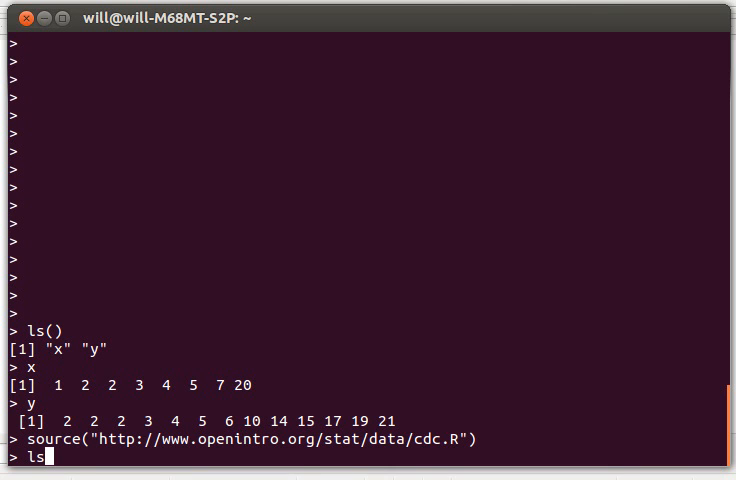
pyautogui.press('Return')
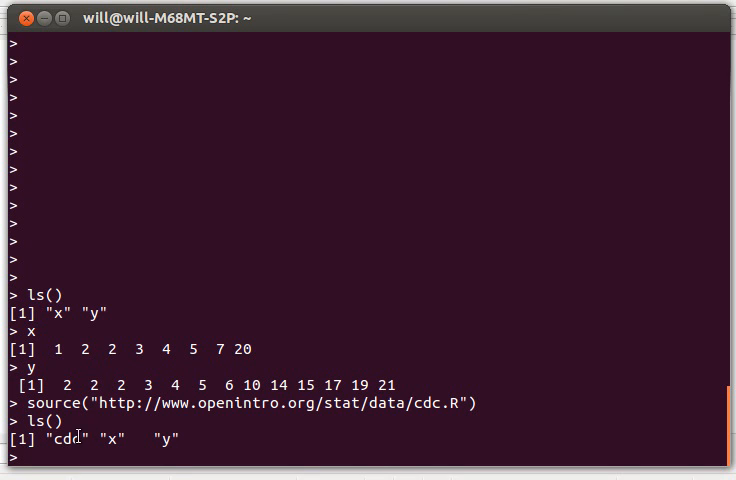
pyautogui.moveTo(354, 107)
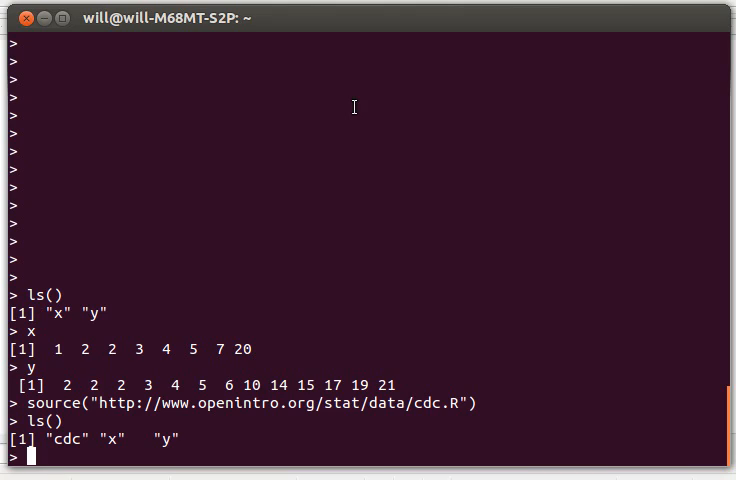
pyautogui.write('cdc')
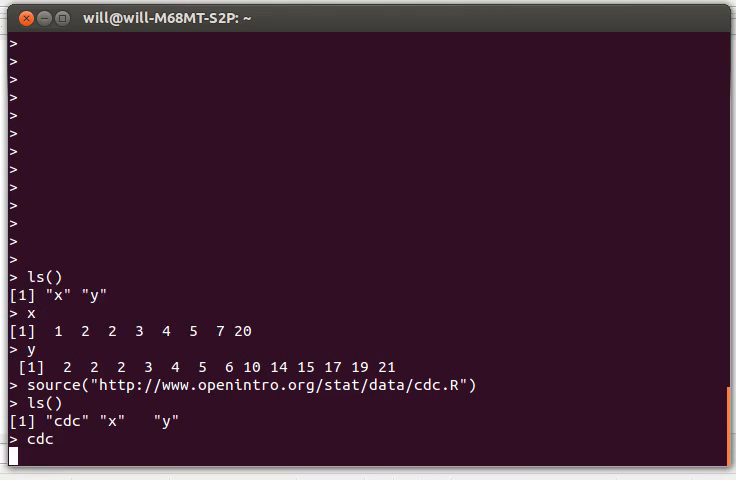
# Print the full cdc data set, then show its first six rows with head(cdc).
pyautogui.press('Return')
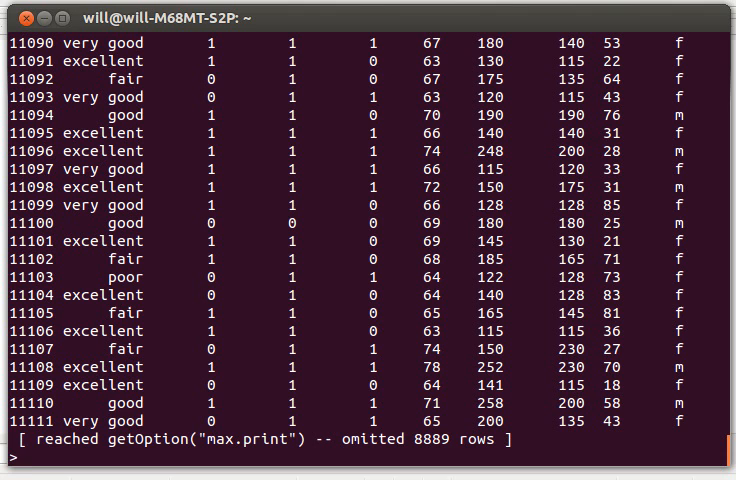
pyautogui.moveTo(326, 76)
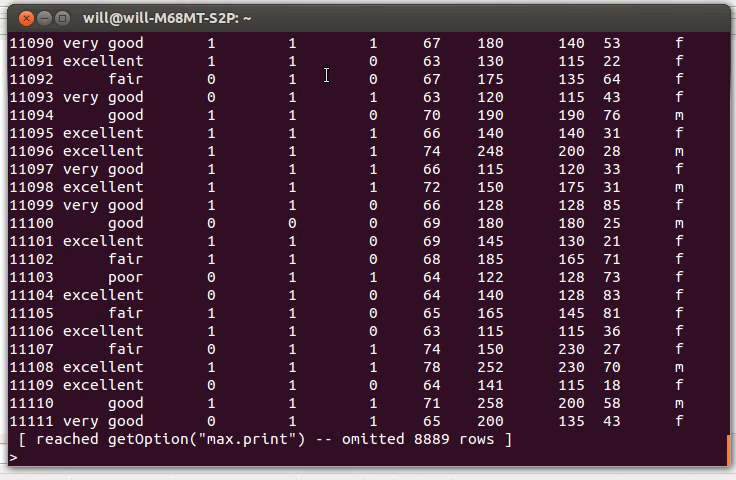
pyautogui.write('head')
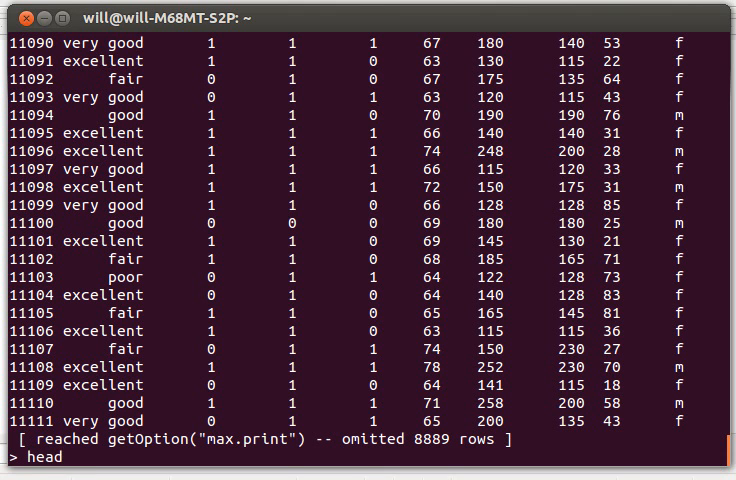
pyautogui.write('(cd')
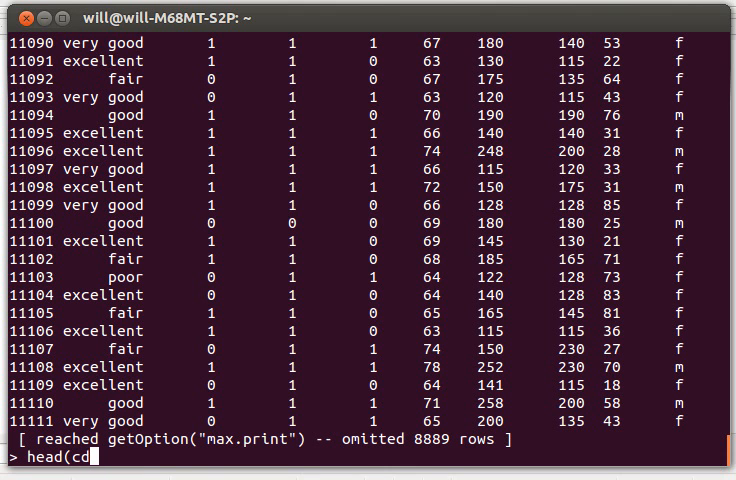
pyautogui.press('Return')
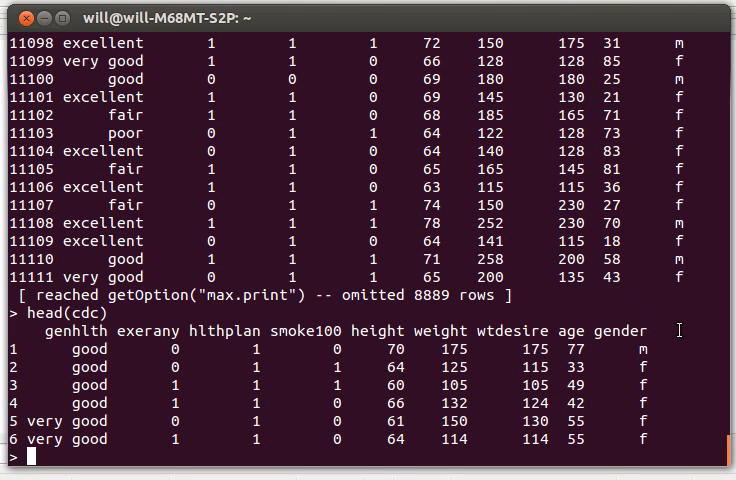
pyautogui.moveTo(420, 325)
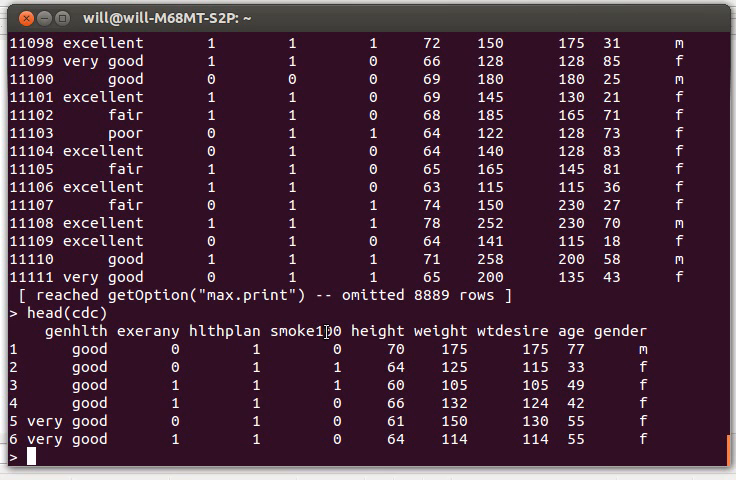
pyautogui.moveTo(325, 390)
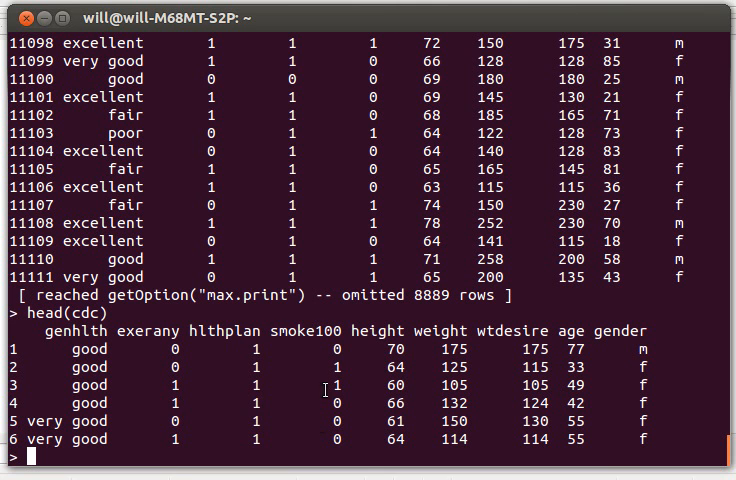
pyautogui.moveTo(330, 430)
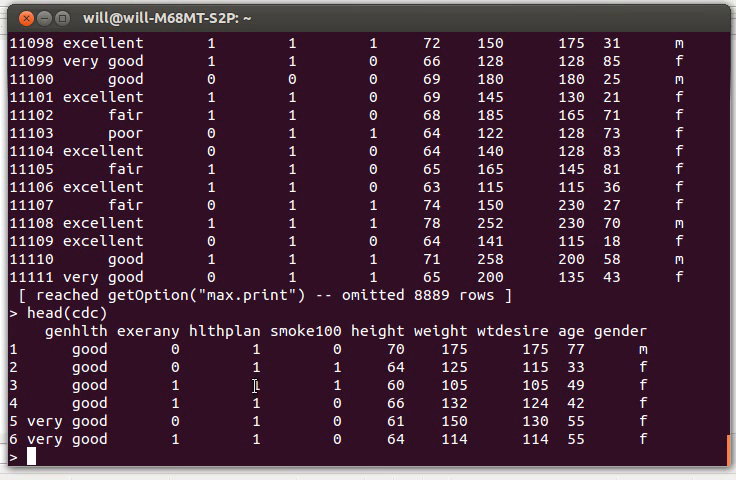
pyautogui.moveTo(155, 378)
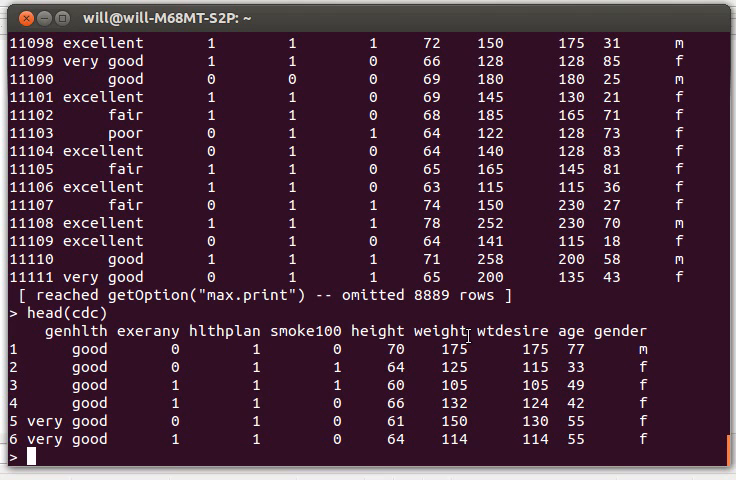
pyautogui.moveTo(308, 478)
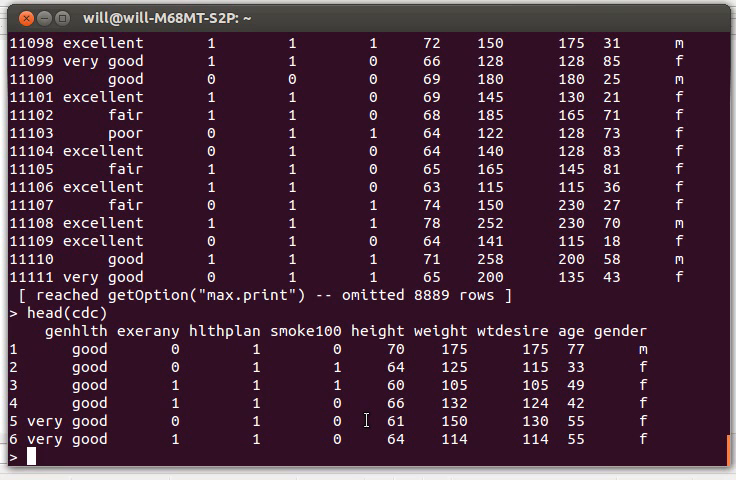
# Rerun ls() and review the Writer notes on summary, mean, median, quantile and boxplot.
pyautogui.write('ls')
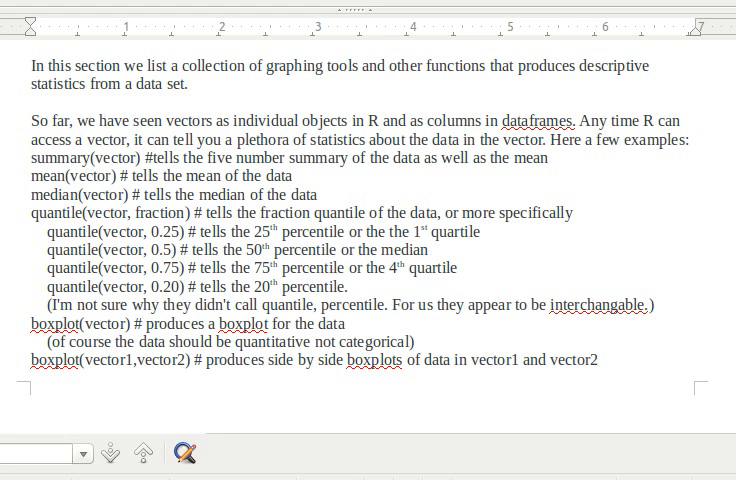
pyautogui.click(33, 231)
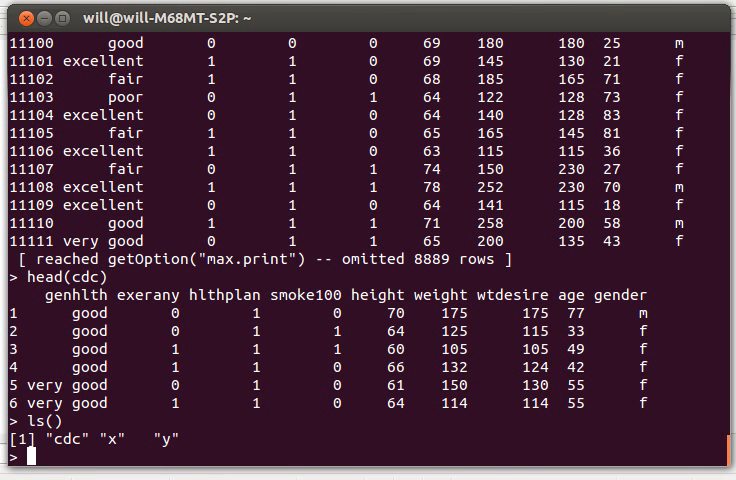
# Summarize x (median 3.5, mean 5.5) and y (median 6, mean 9.231).
pyautogui.write('summary(x')
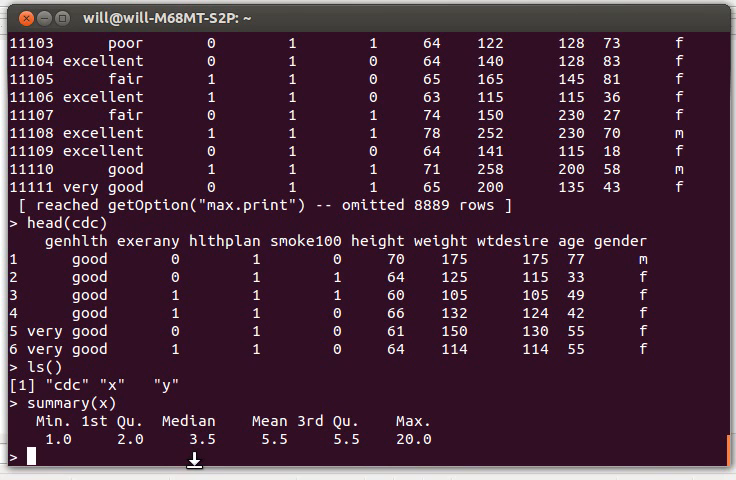
pyautogui.write('sumary(y')
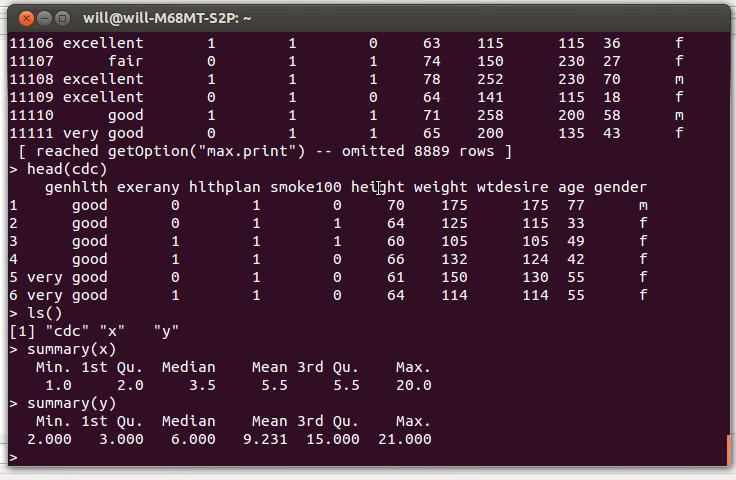
# Summarize cdc$weight: minimum 68, median 165, mean 169.7, maximum 500.
pyautogui.write('summary')
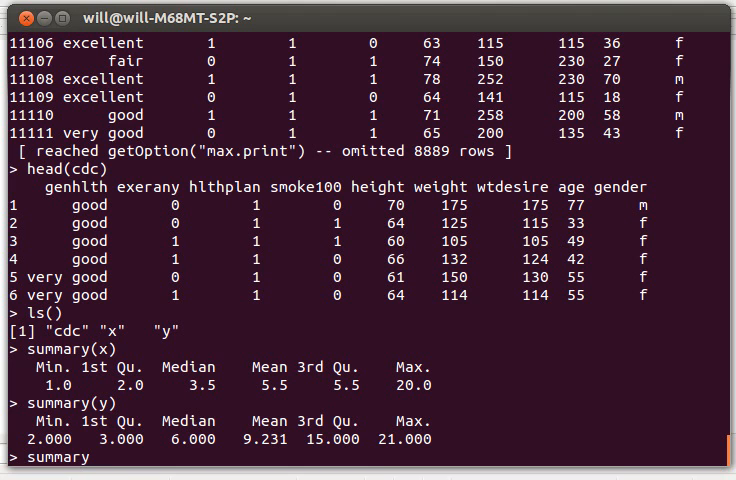
pyautogui.write('(cdc')
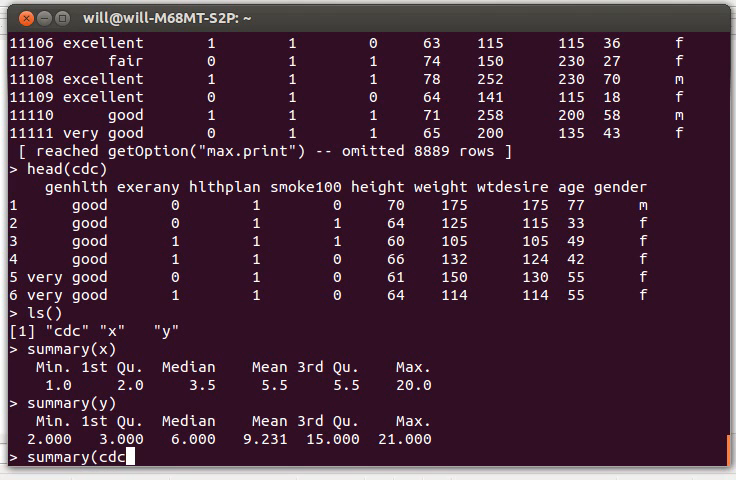
pyautogui.write('$')
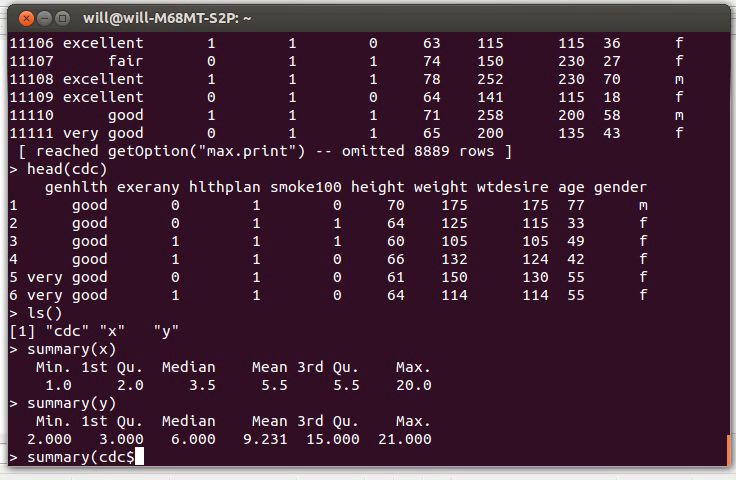
pyautogui.write('weight')
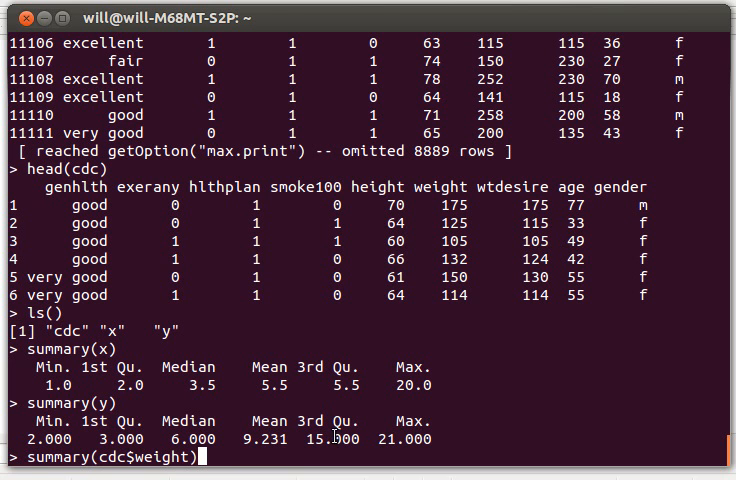
pyautogui.press('Return')
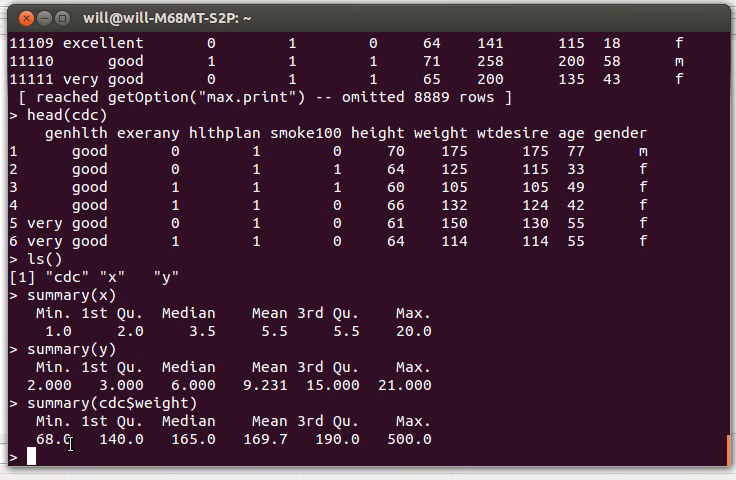
pyautogui.moveTo(347, 439)
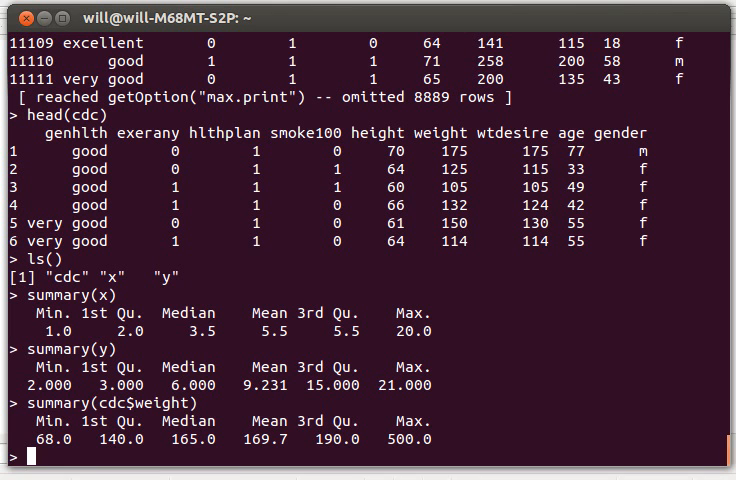
pyautogui.write('mean(x')
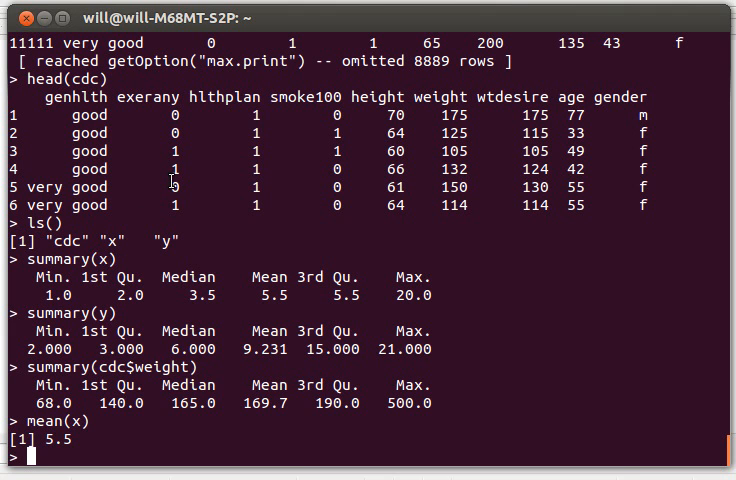
# Compute mean(x) as 5.5 and median(x) as 3.5.
pyautogui.write('median(x')
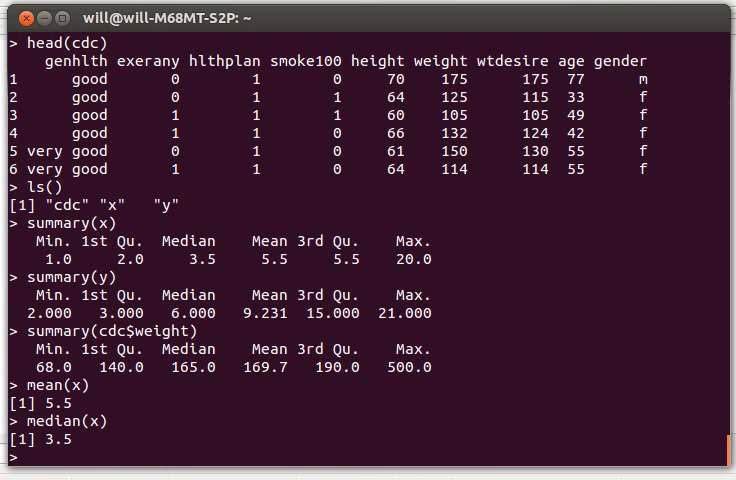
pyautogui.moveTo(211, 248)
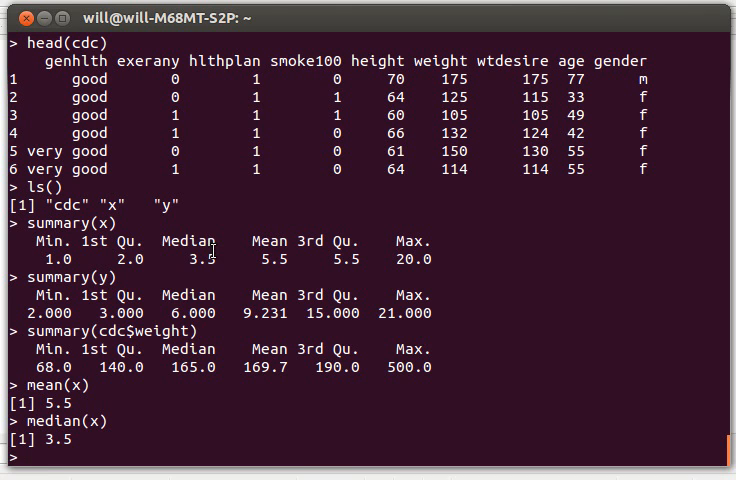
# Try quantiles(x,0.25), which errors because function 'quantiles' is not found.
pyautogui.write('q')
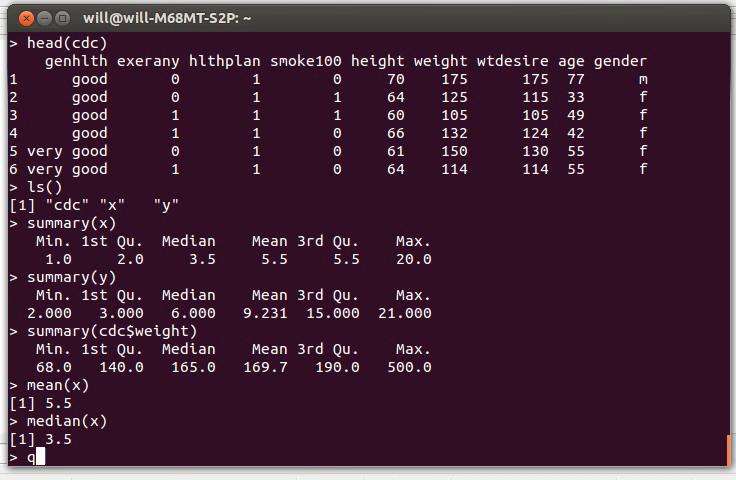
pyautogui.write('uantiles')
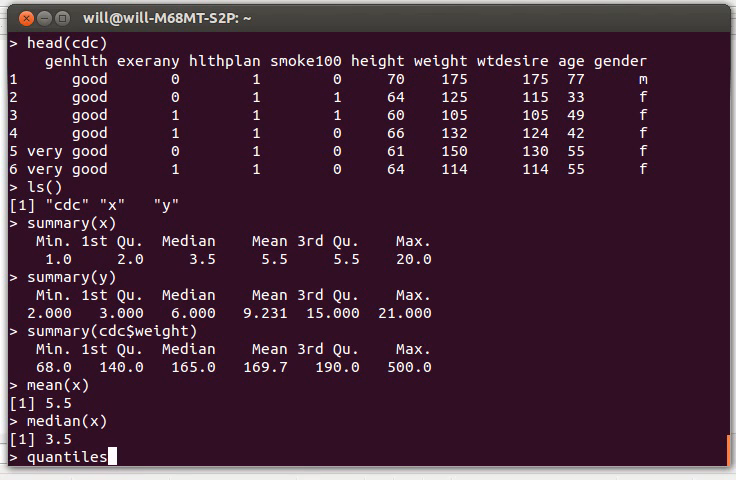
pyautogui.write('(x')
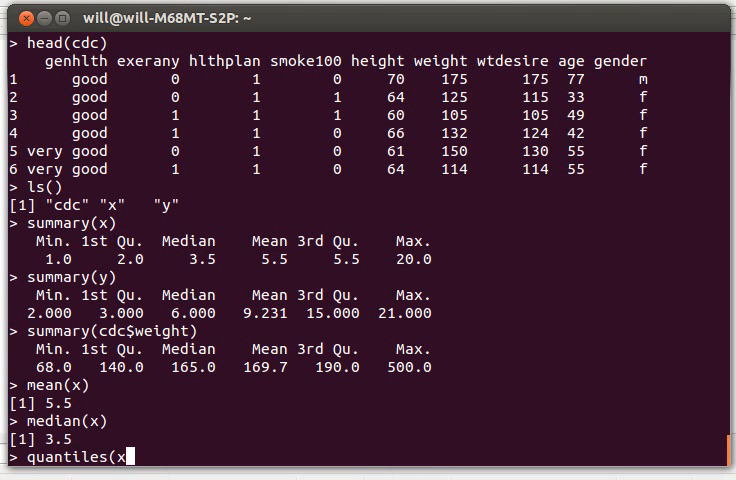
pyautogui.write(')')
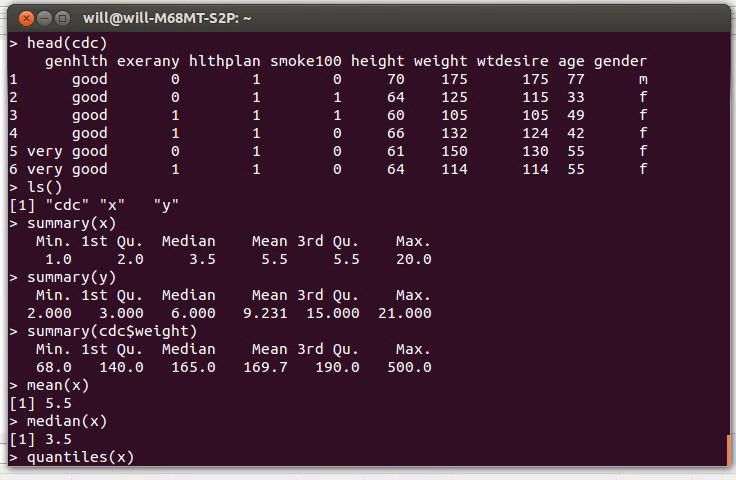
pyautogui.write(',')
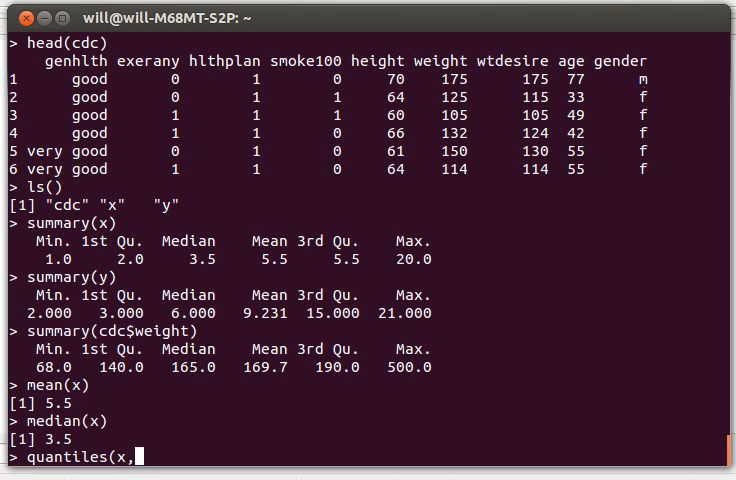
pyautogui.write('.')
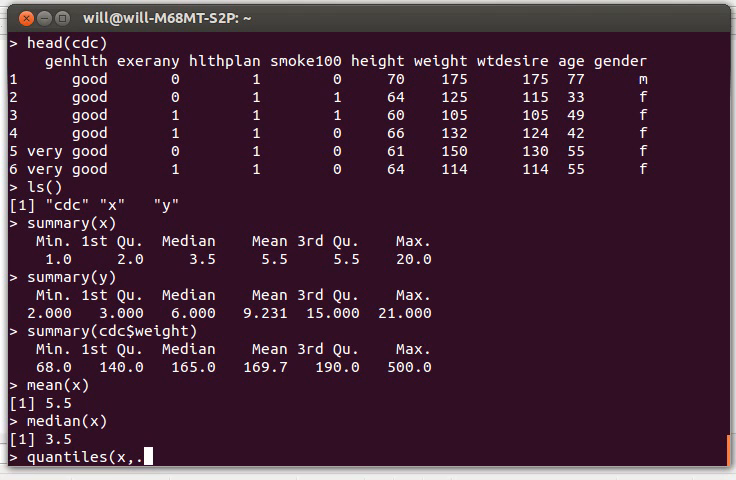
pyautogui.write('0.25)')
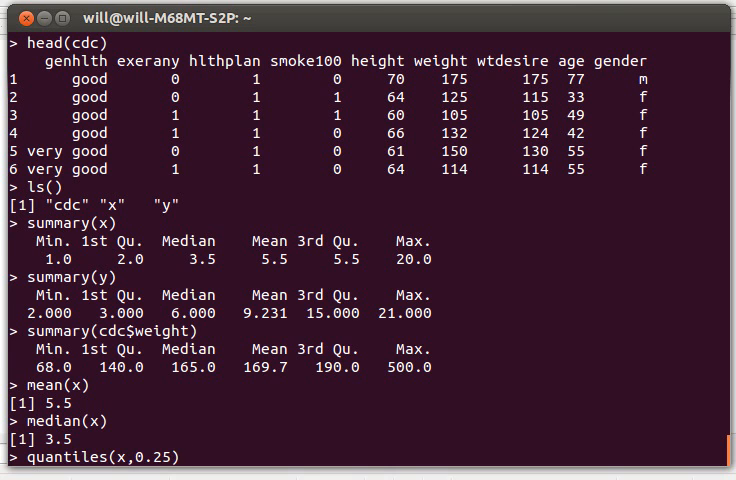
pyautogui.press('Return')
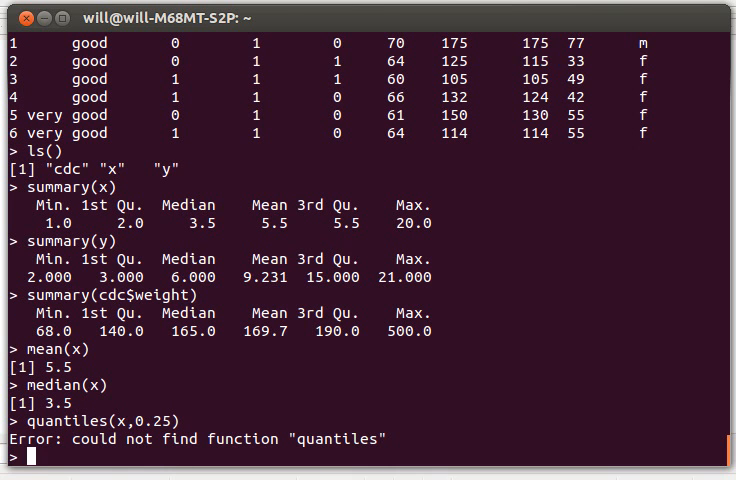
# Check help for quantile, then compute quantile(x,0.25), returning 2.
pyautogui.write('qun')
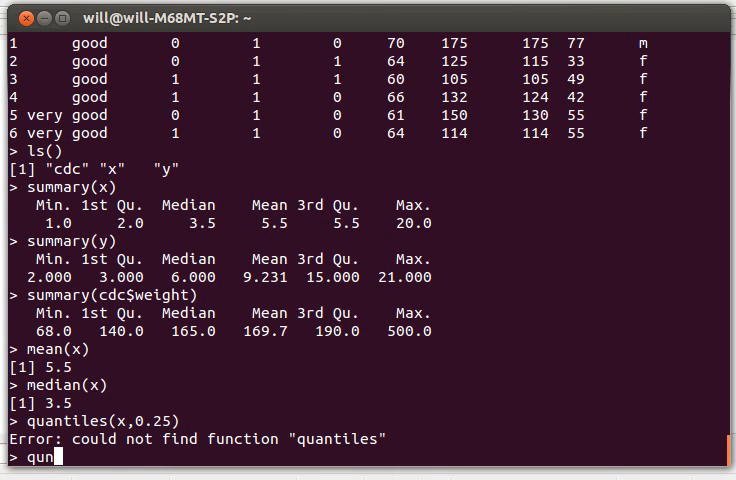
pyautogui.write('hel')
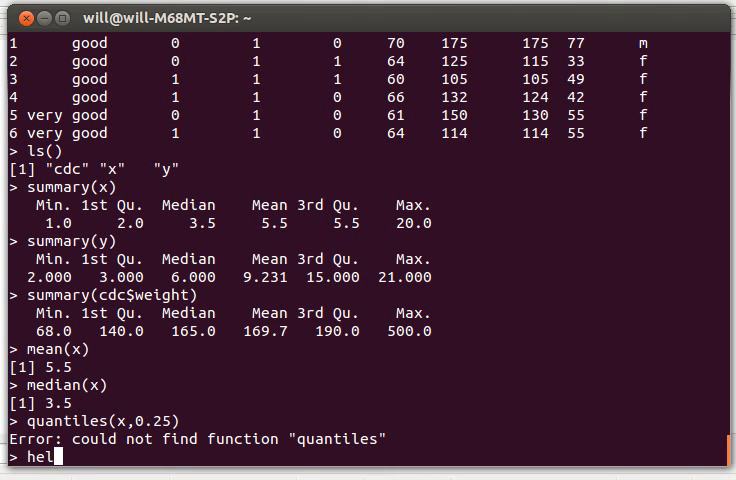
pyautogui.write('p(quan')
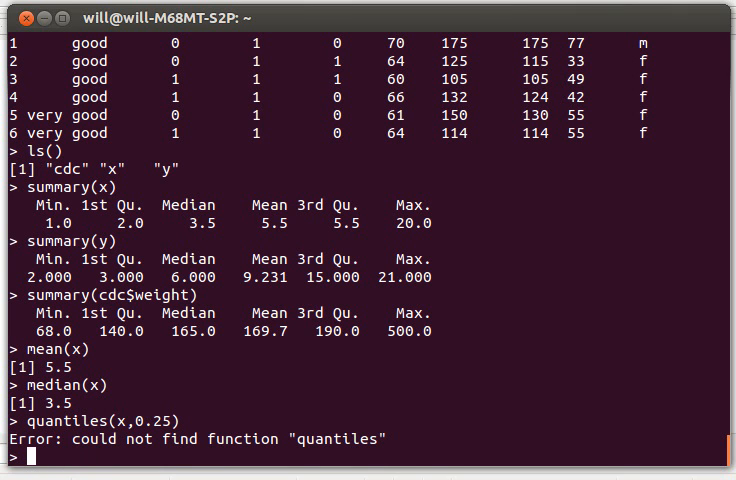
pyautogui.write('quantti')
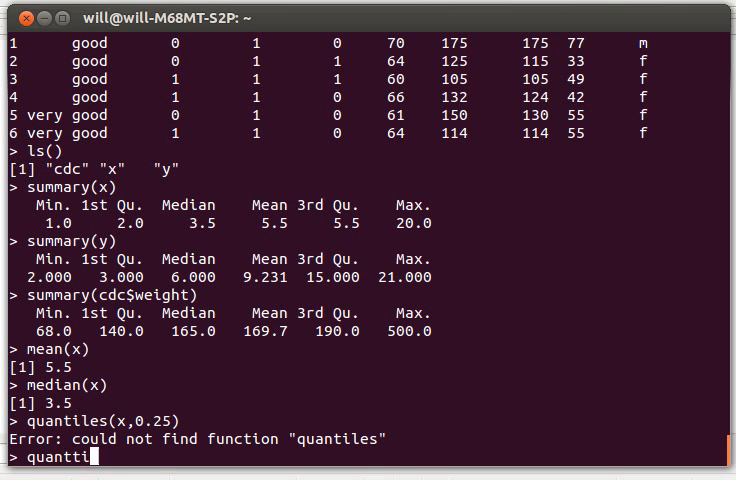
pyautogui.write('ie')
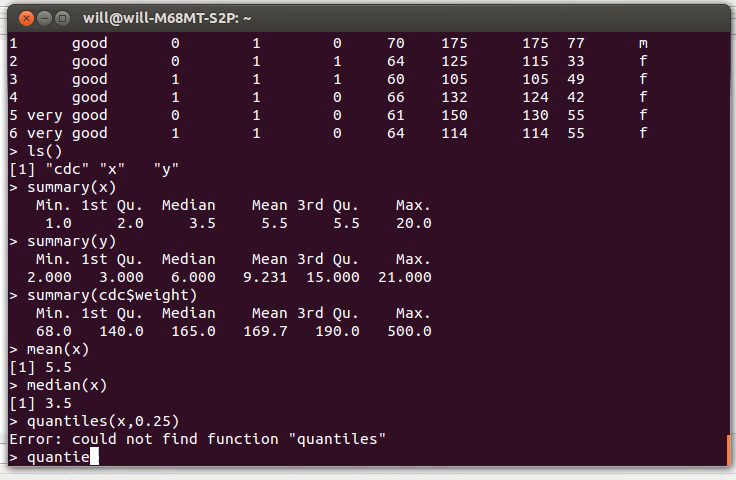
pyautogui.write('(x')
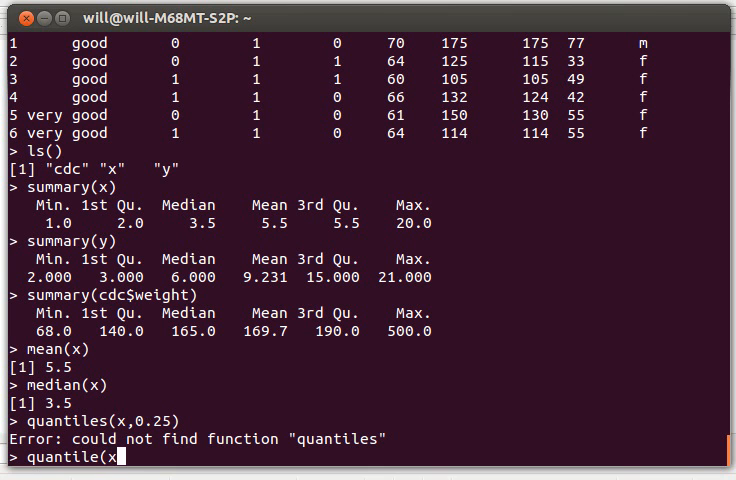
pyautogui.write('0l2')
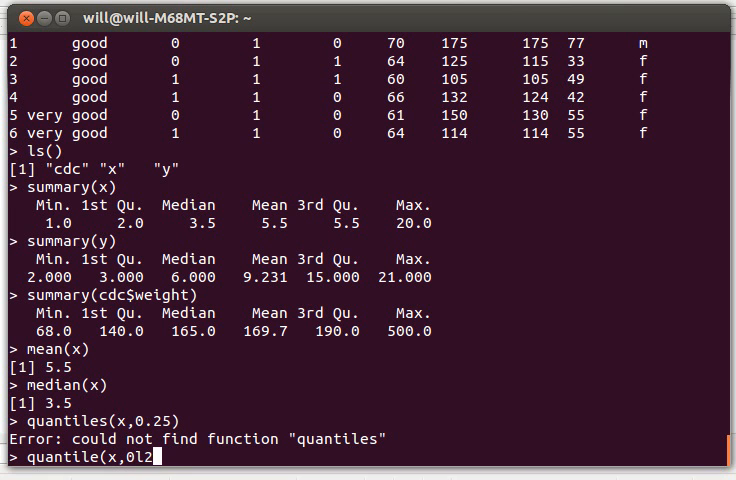
pyautogui.write('.25)')
pyautogui.press('Return')
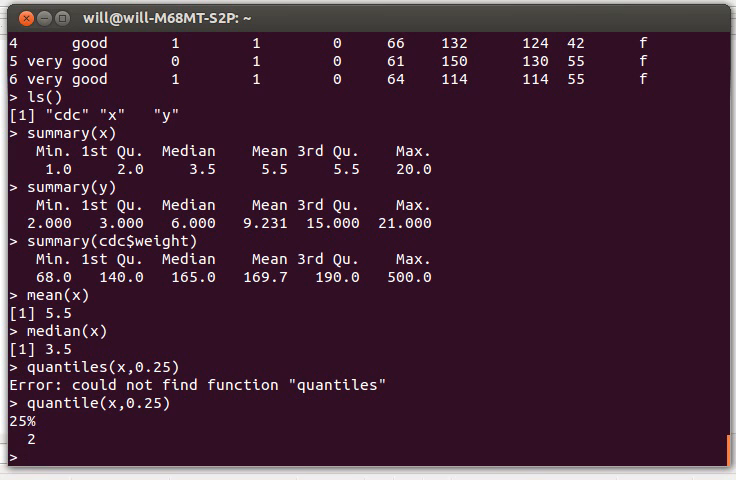
pyautogui.moveTo(207, 198)
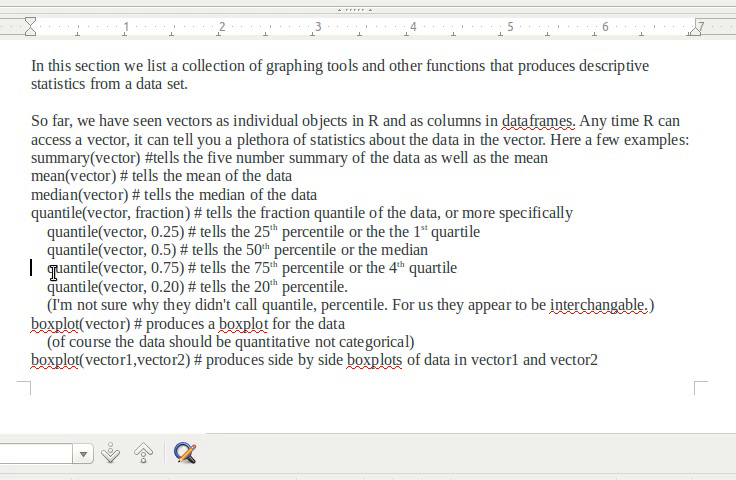
pyautogui.moveTo(10, 403)
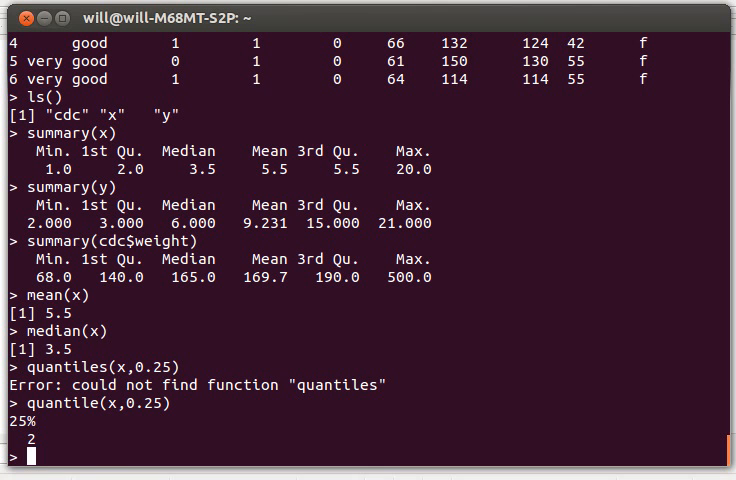
# Draw boxplot(x), showing median 3.5 and an outlier at 20.
pyautogui.write('b')
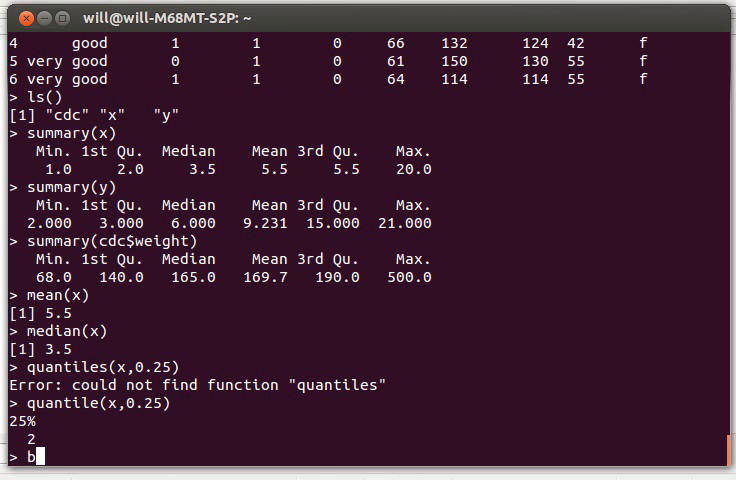
pyautogui.write('oxplot(x')
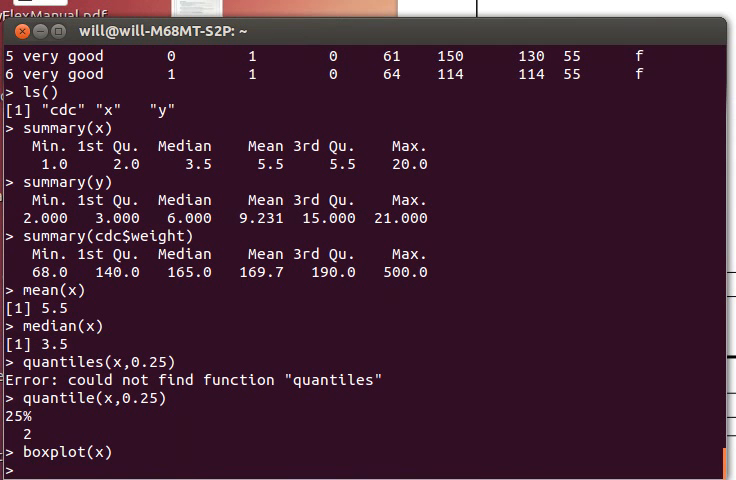
pyautogui.moveTo(248, 37)
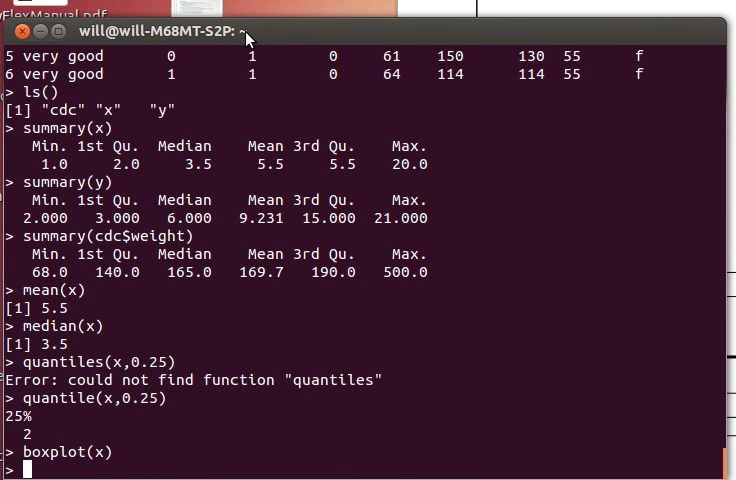
pyautogui.press('Return')
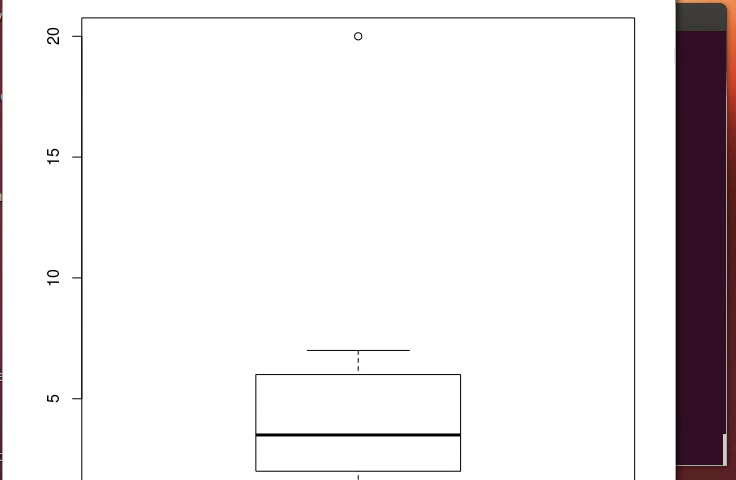
pyautogui.moveTo(366, 50)
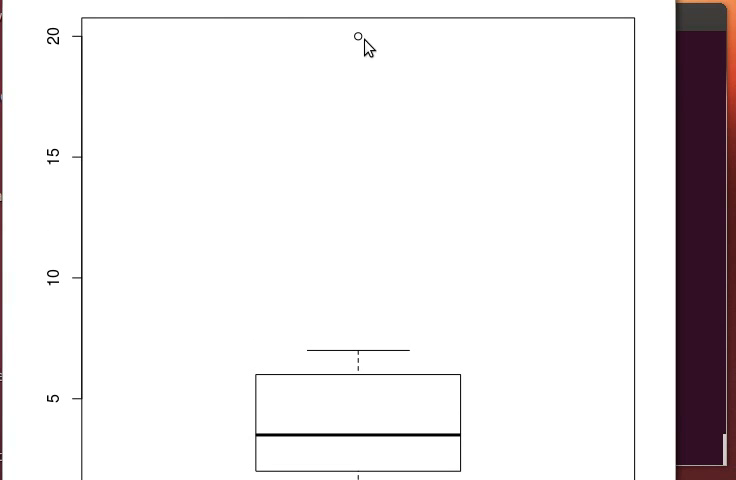
pyautogui.moveTo(364, 52)
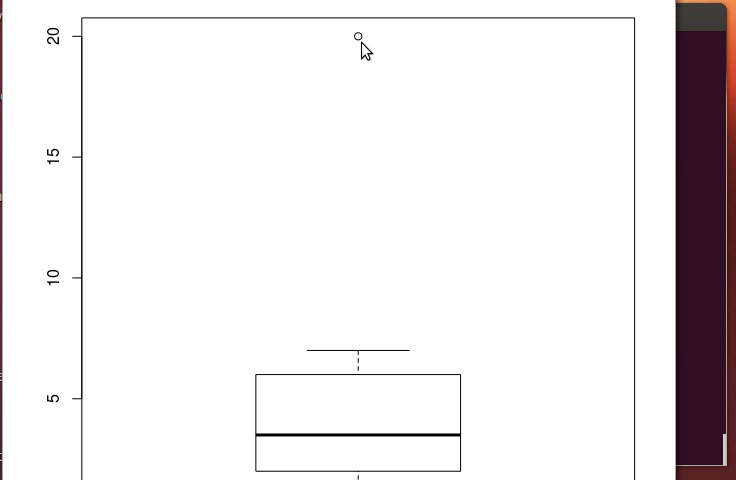
pyautogui.moveTo(364, 52)
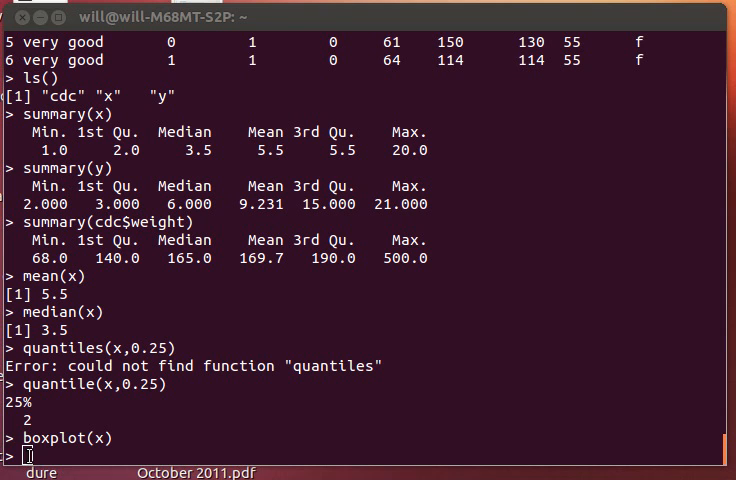
# Draw side-by-side boxplots of x and y with boxplot(x,y).
pyautogui.write('boxp')
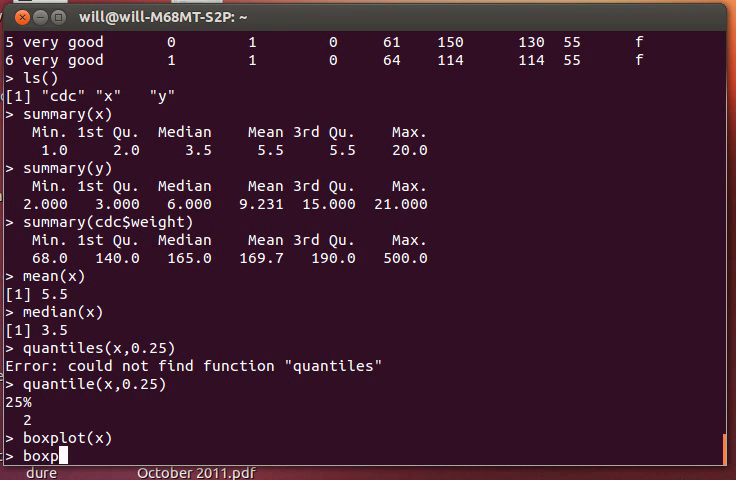
pyautogui.write('lot(x,y')
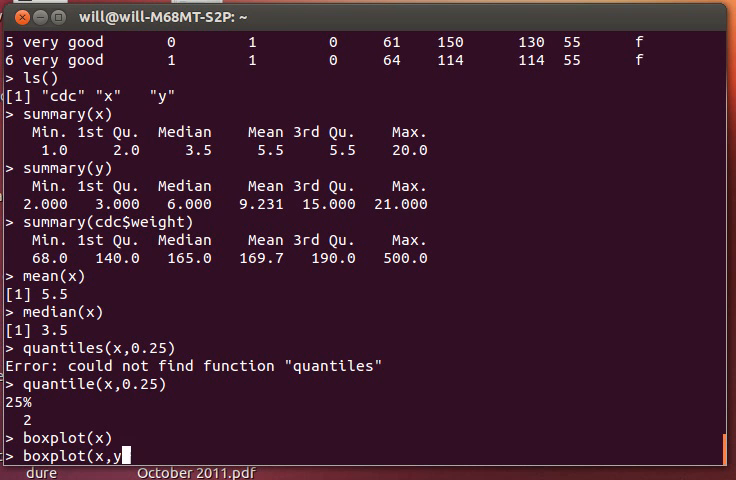
pyautogui.write(')')
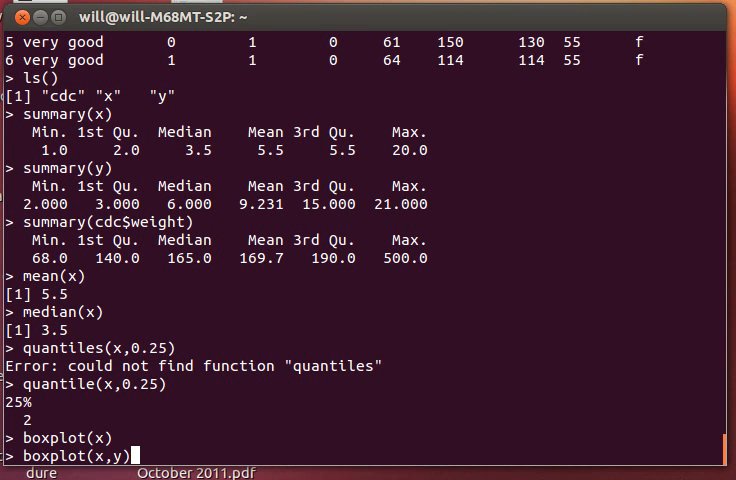
pyautogui.press('Return')
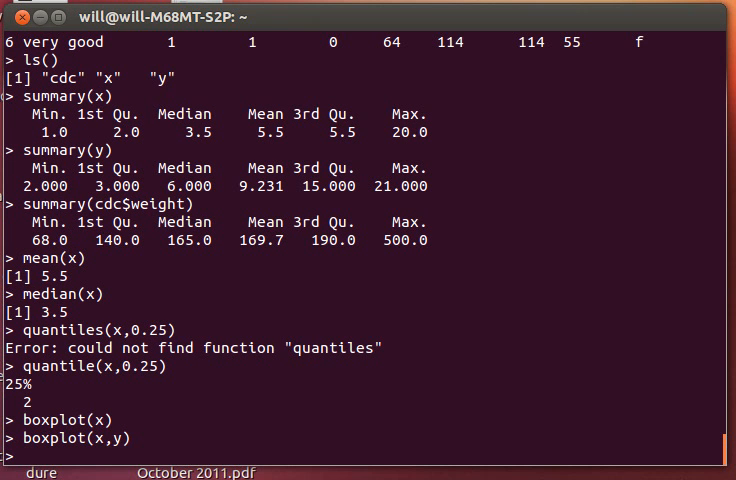